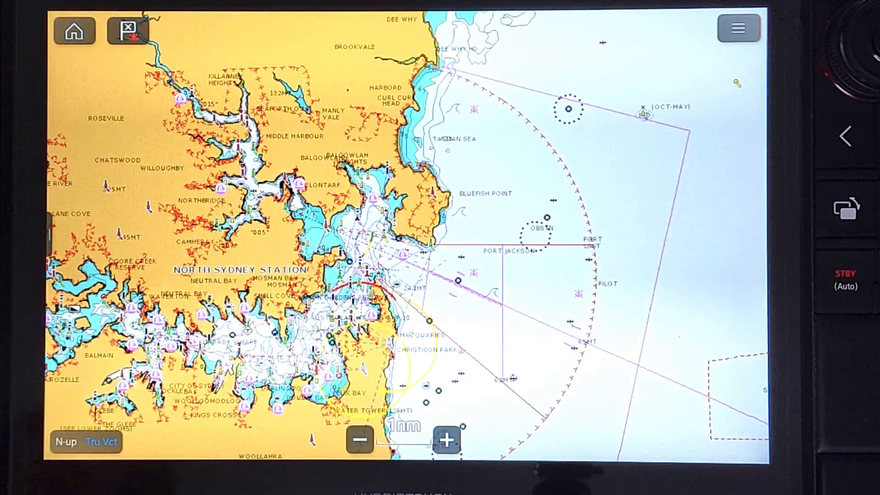
Go to Waypoints, routes, tracks > Routes > Searches and begin a new search
click(738, 28)
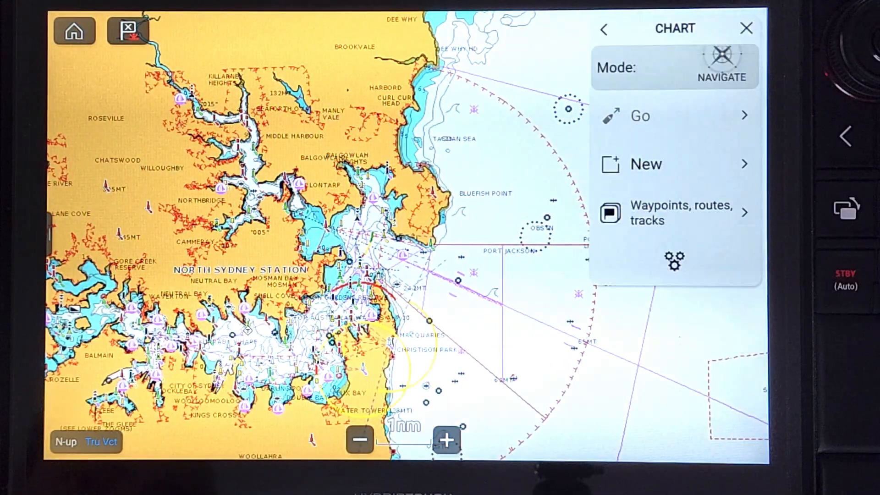
click(680, 212)
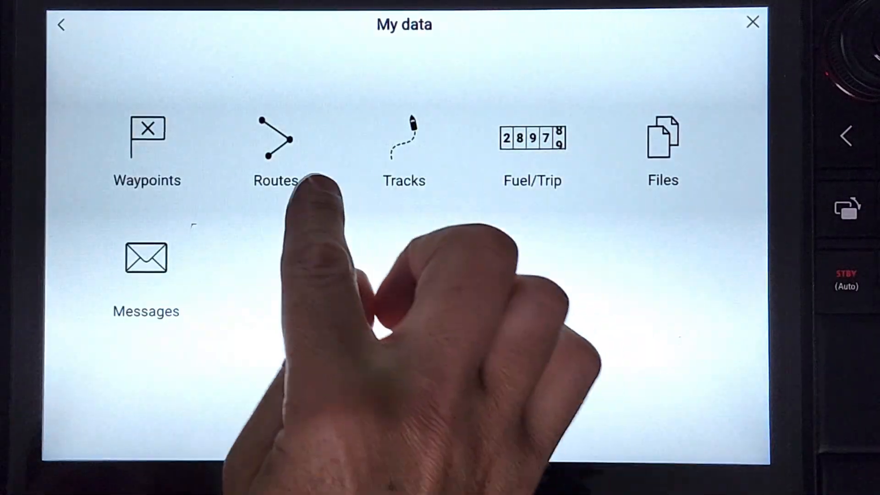
click(276, 140)
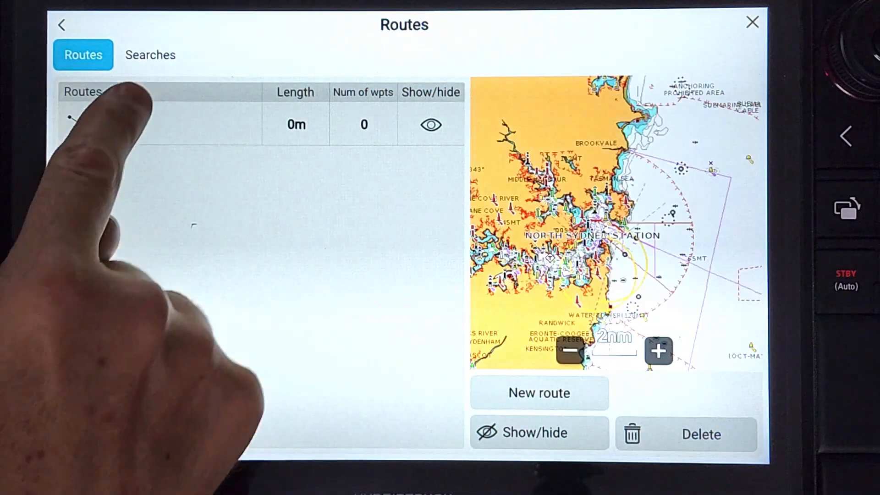
click(150, 54)
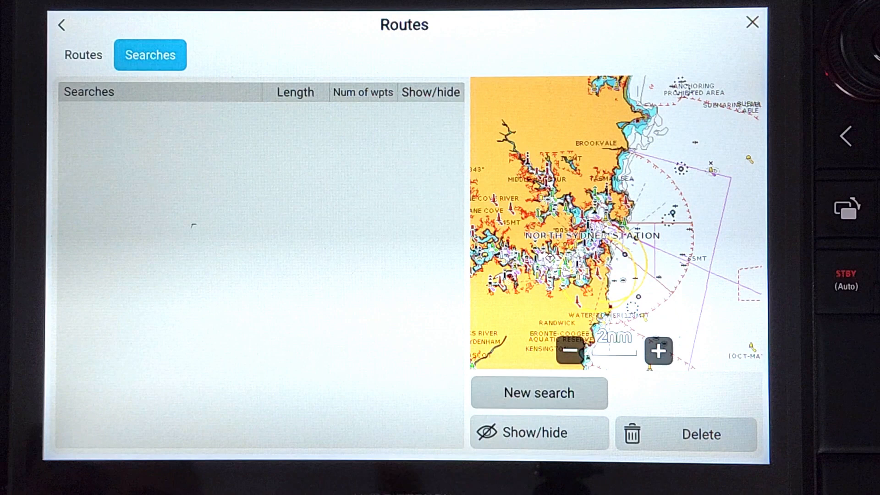
click(539, 392)
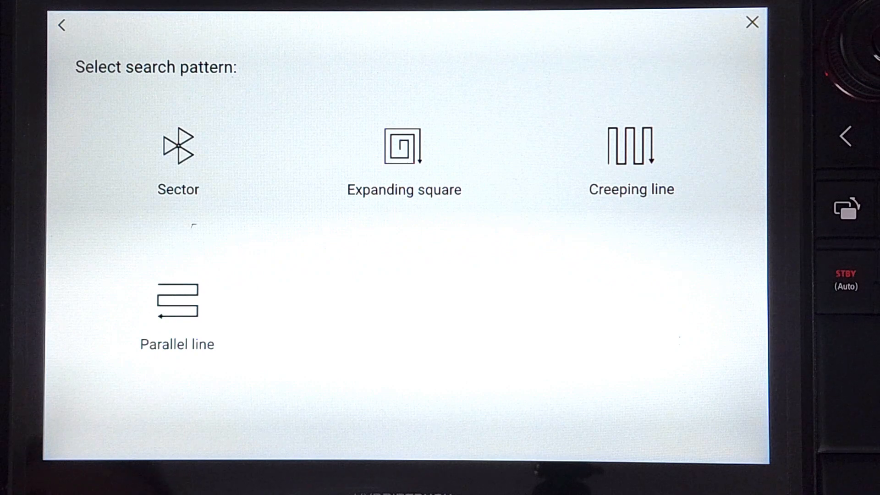
Choose the Creeping line pattern and begin editing its commence search point
click(631, 147)
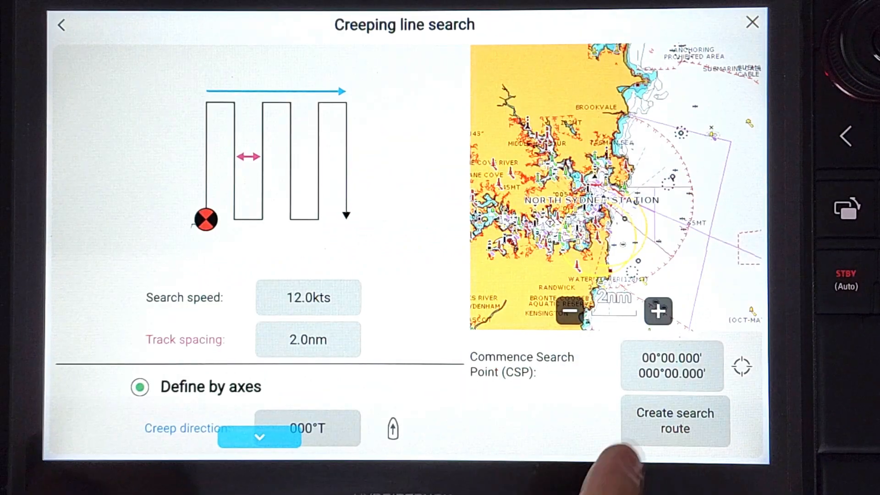
click(672, 366)
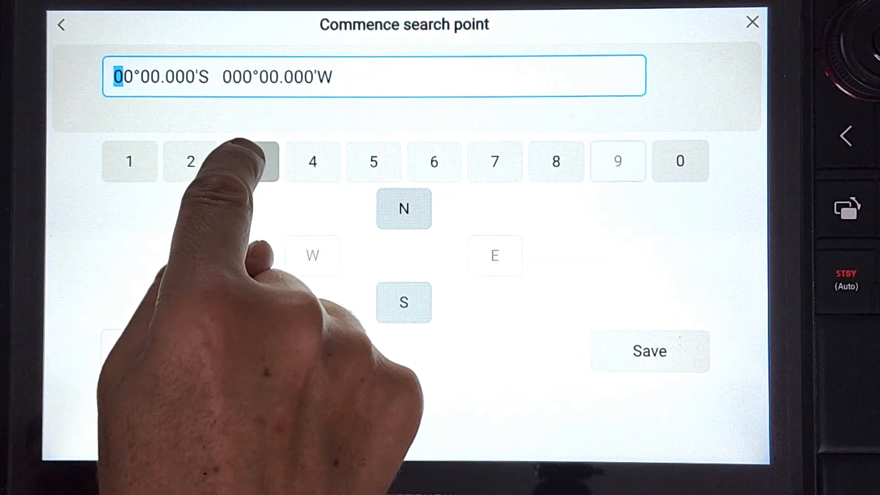
Enter the commence search point as 33°48.752' S, 151°20.825' E and save it
click(250, 161)
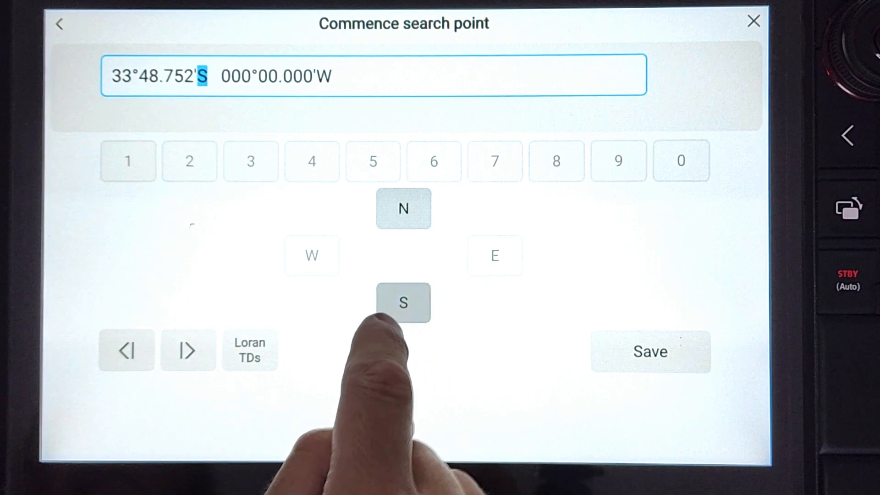
click(130, 161)
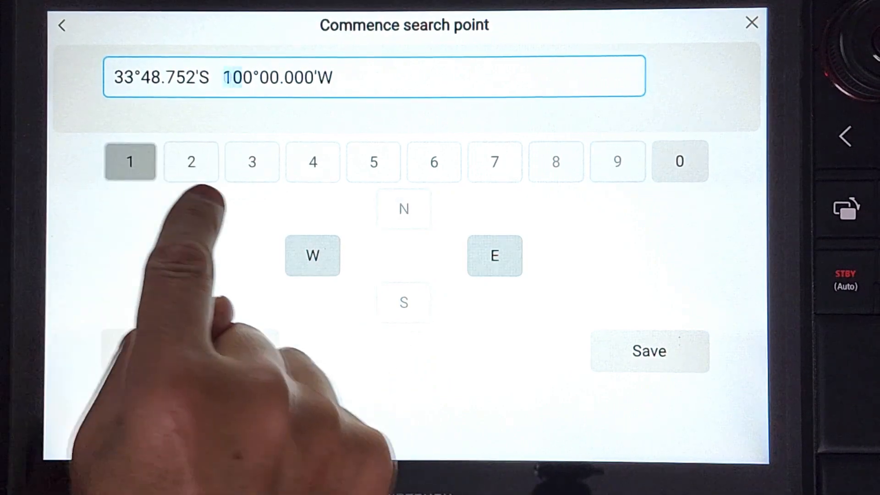
click(372, 162)
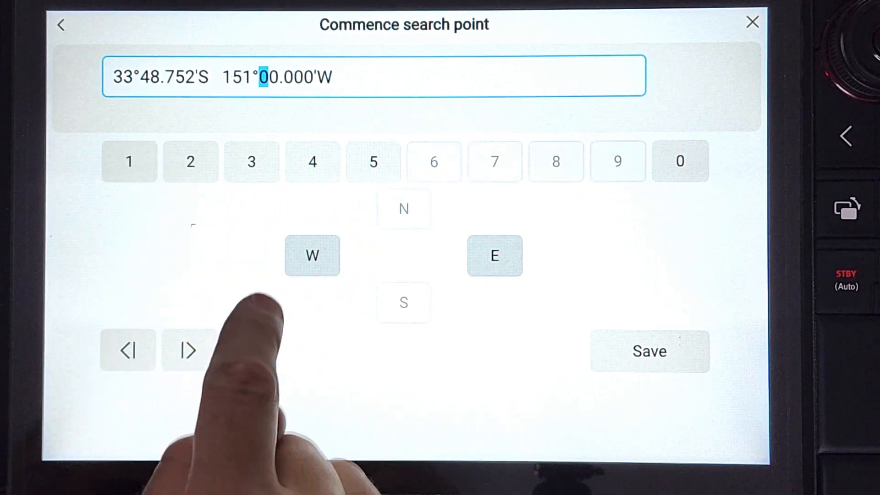
click(190, 162)
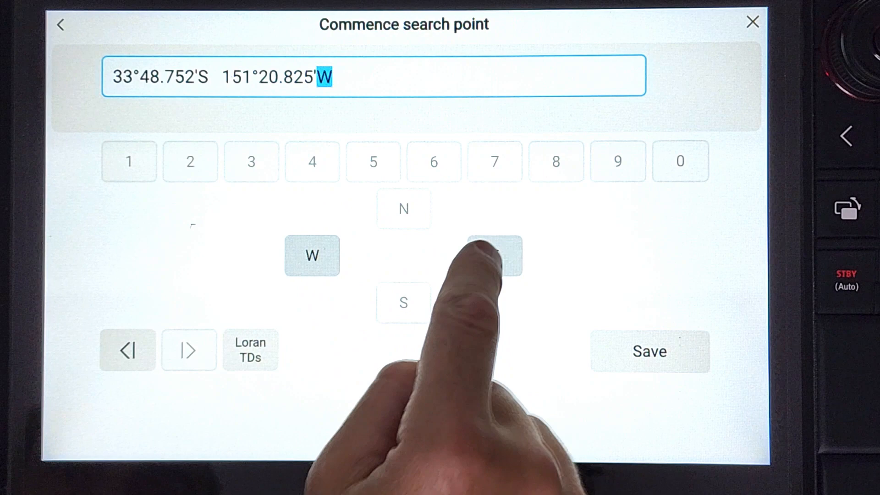
click(649, 351)
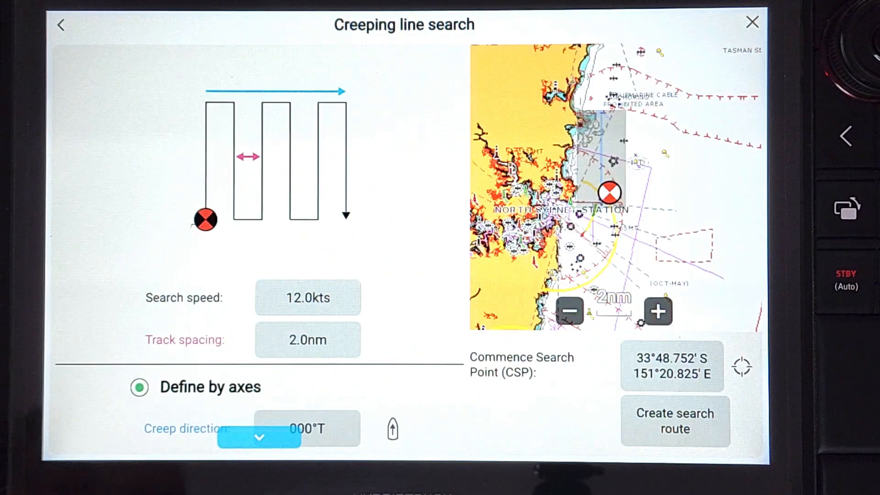
Set the creeping line search's creep direction to 135°T
scroll(down, 3)
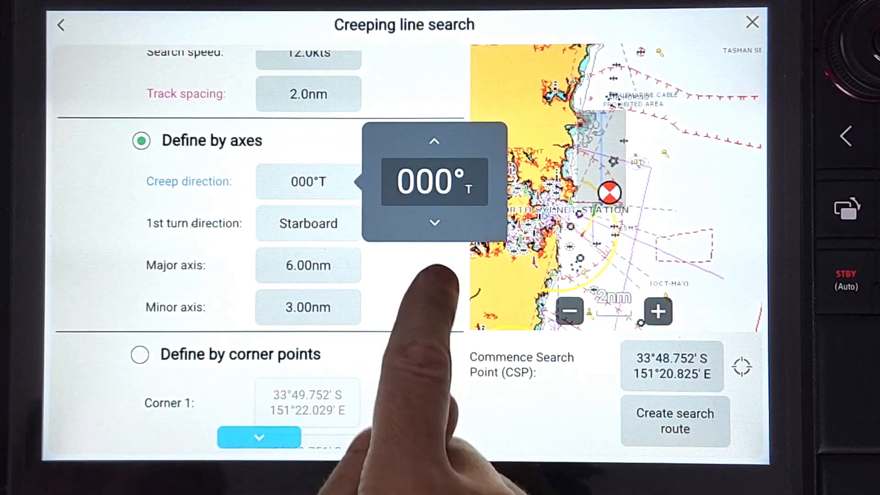
click(434, 141)
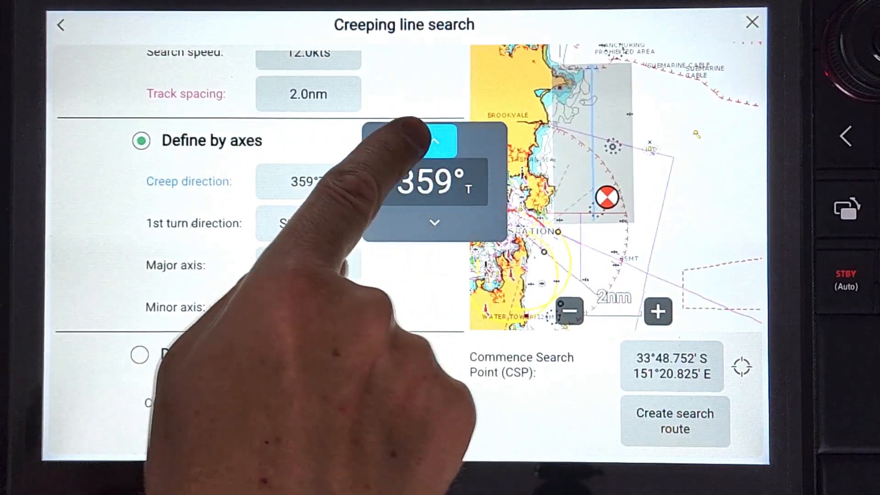
click(434, 140)
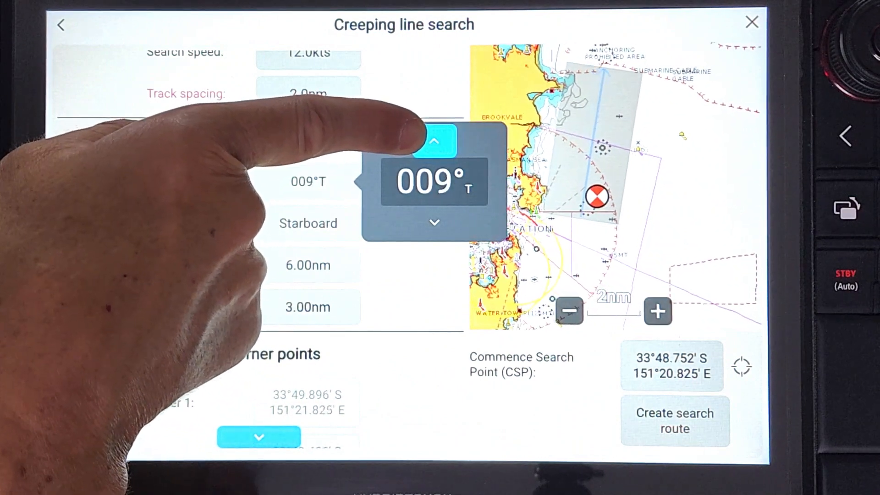
click(435, 140)
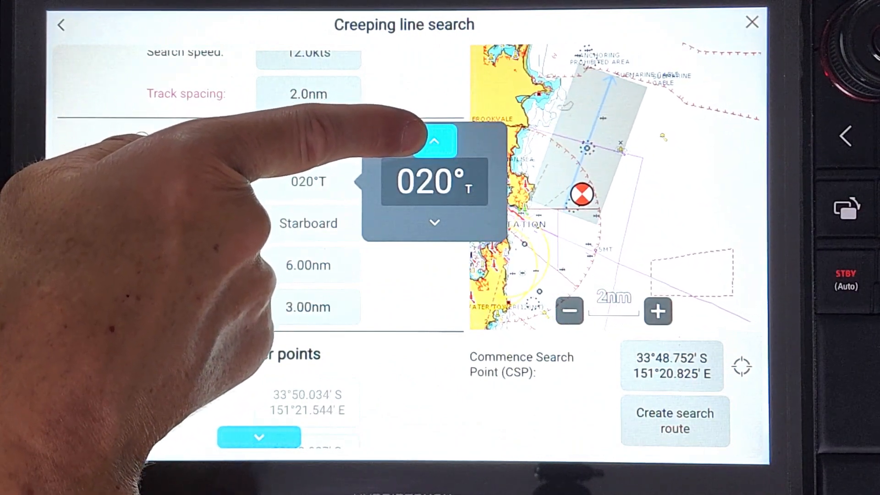
click(435, 141)
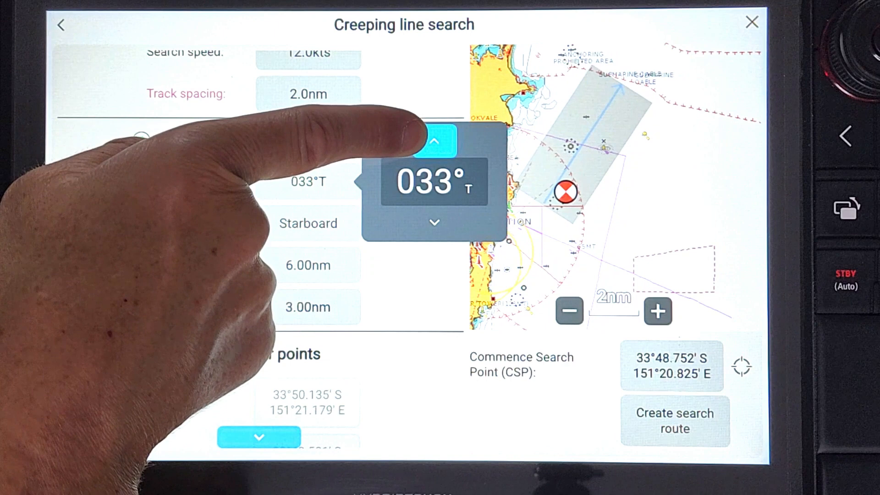
click(434, 140)
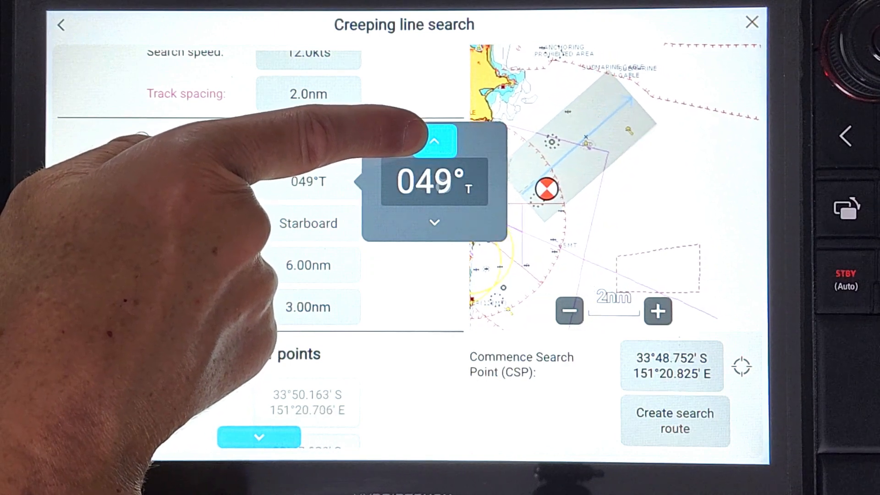
click(435, 140)
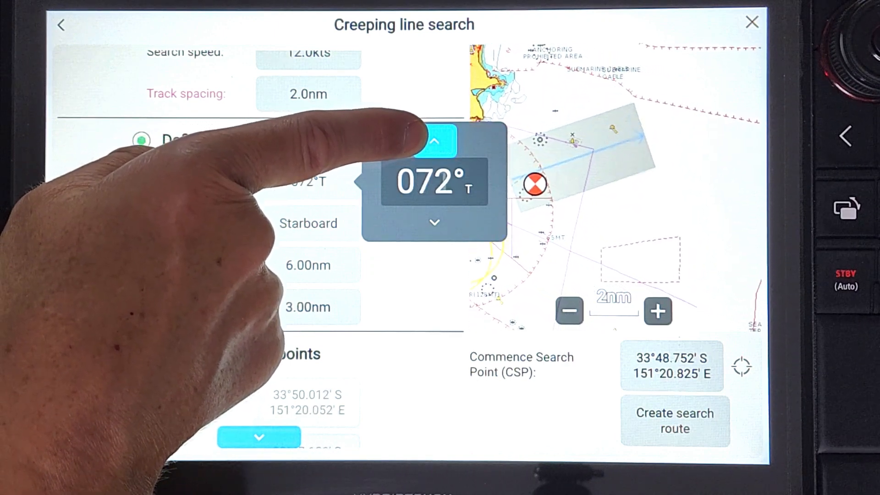
click(435, 140)
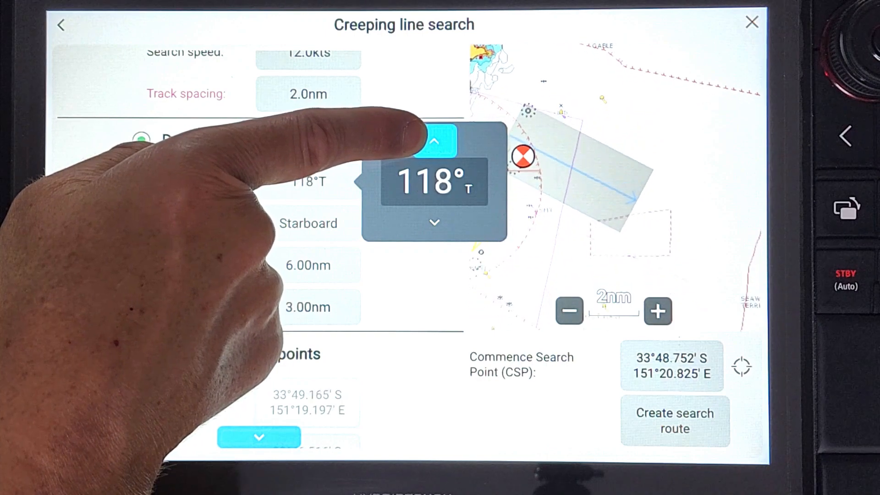
click(435, 139)
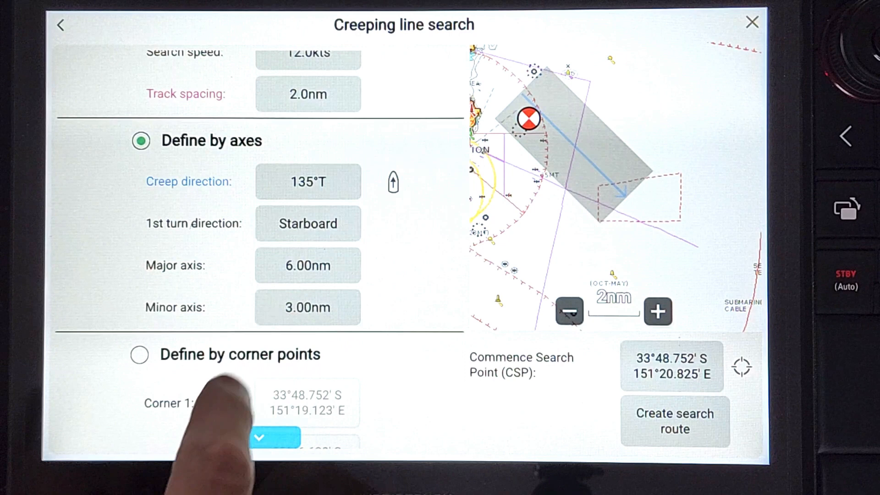
Enlarge the search area's minor axis to 4.00 nm
click(307, 307)
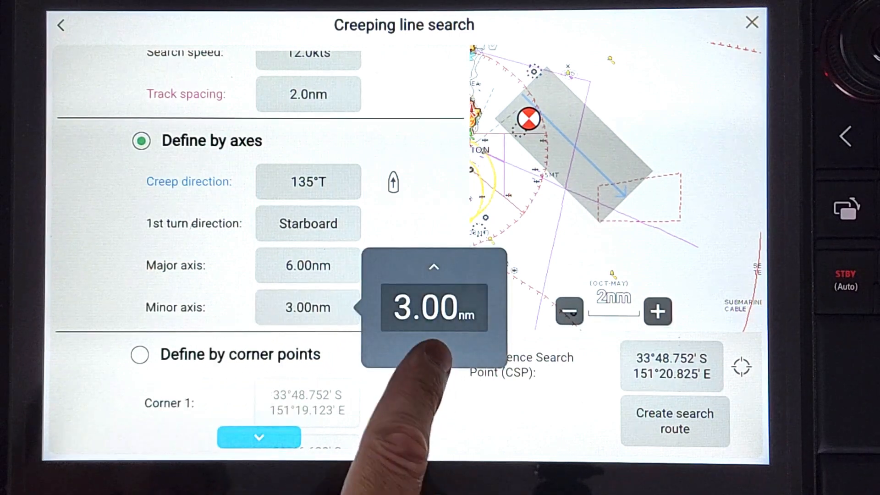
click(433, 267)
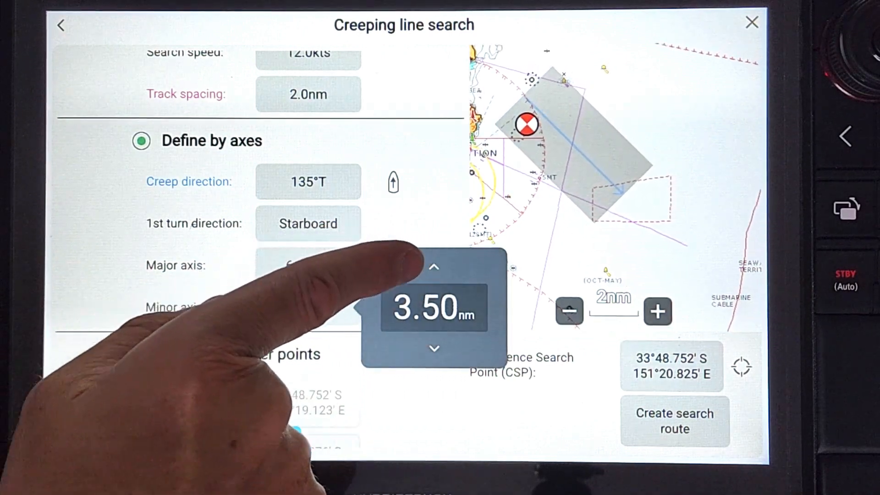
click(433, 268)
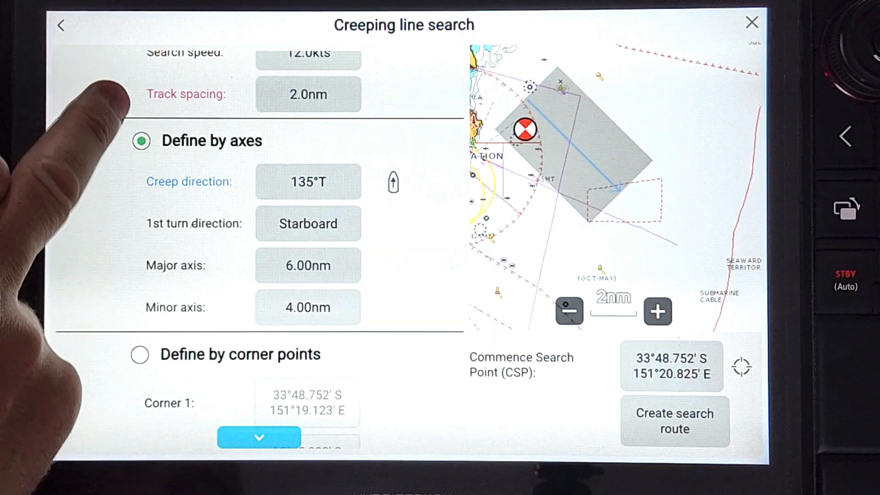
Reduce the creeping line track spacing to 1.0 nm
click(308, 95)
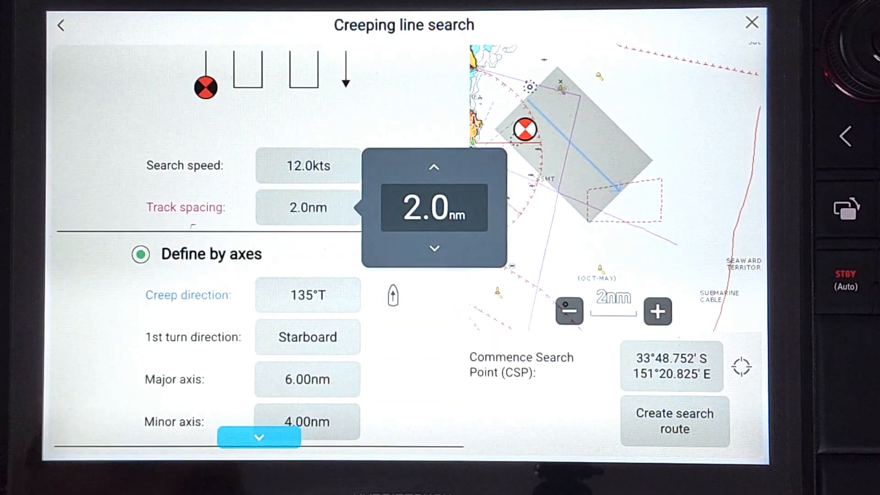
click(434, 248)
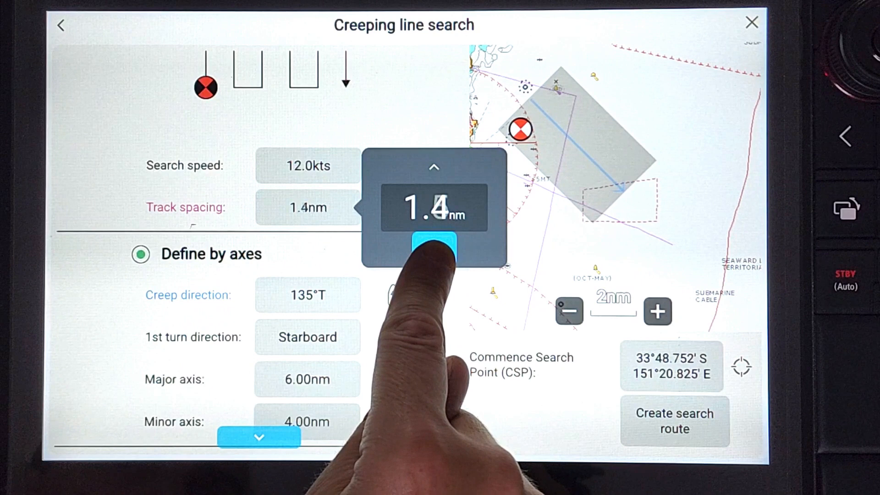
click(433, 249)
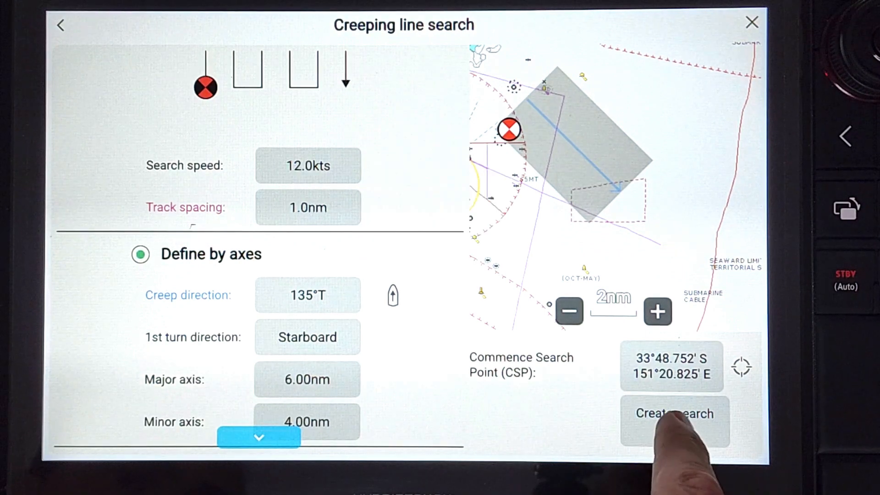
Create the creeping line search route and accept the Search created message
click(675, 413)
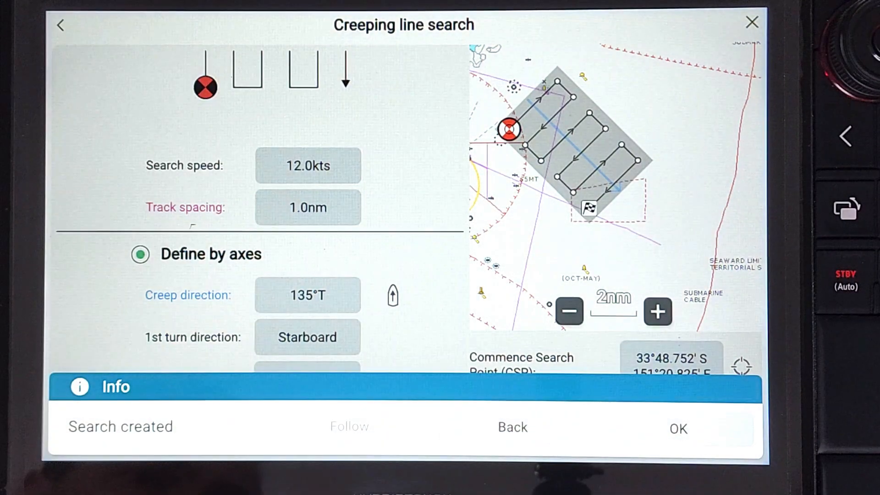
click(678, 428)
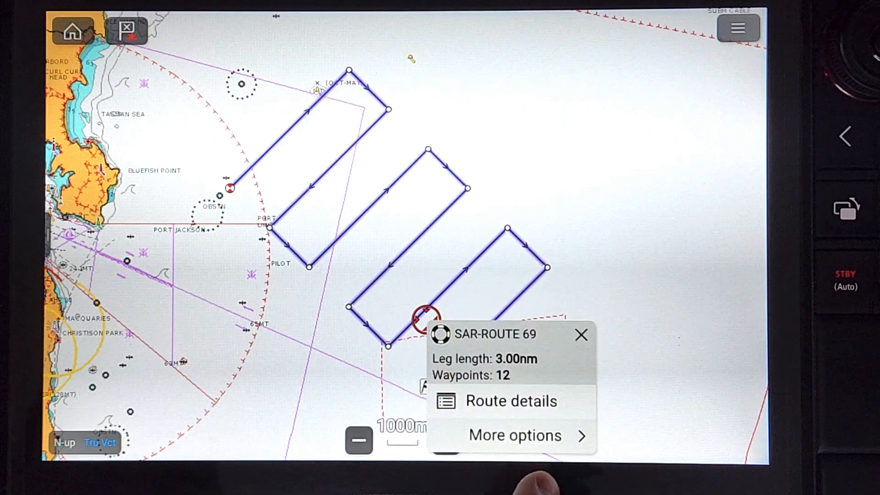
Begin a new search from My data > Routes > Searches using the Parallel line pattern
click(515, 435)
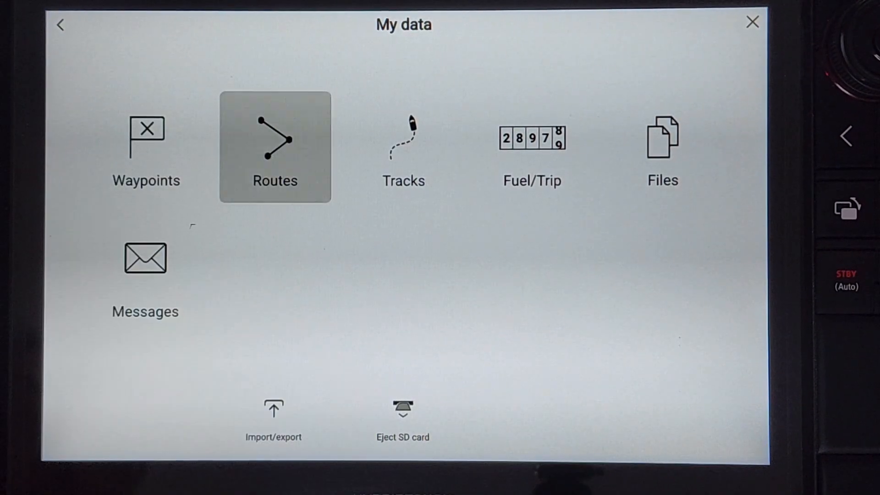
click(275, 146)
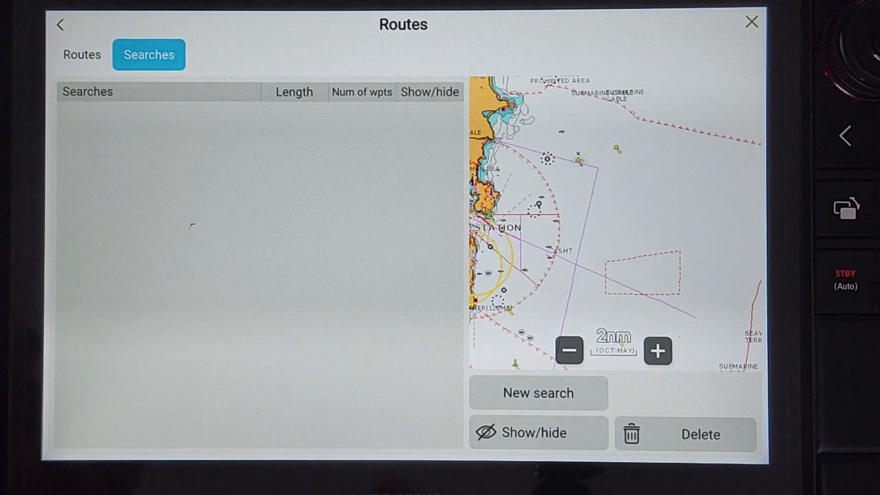
click(537, 393)
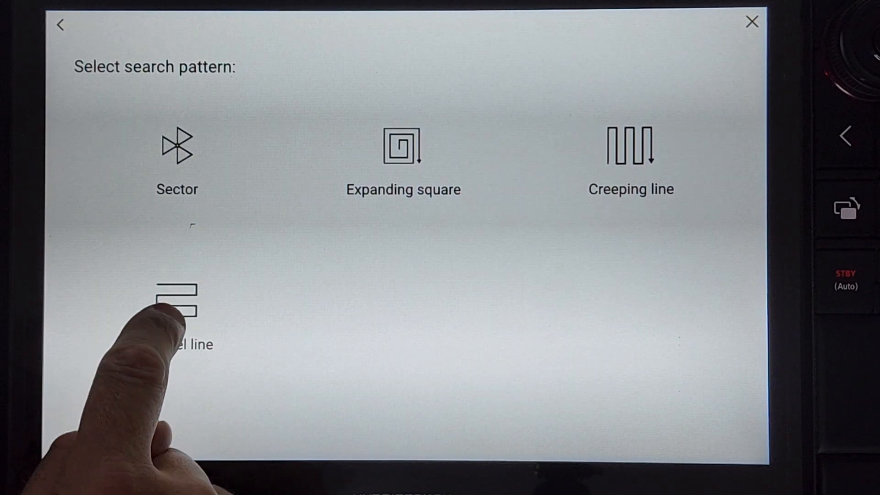
click(177, 315)
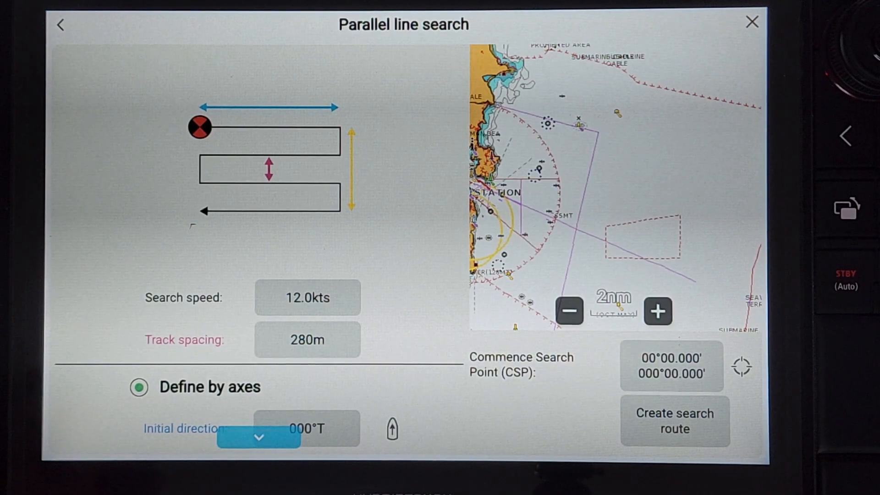
Enter the parallel line commence search point 33°48.752' S, 151°20.825' E and save
click(672, 366)
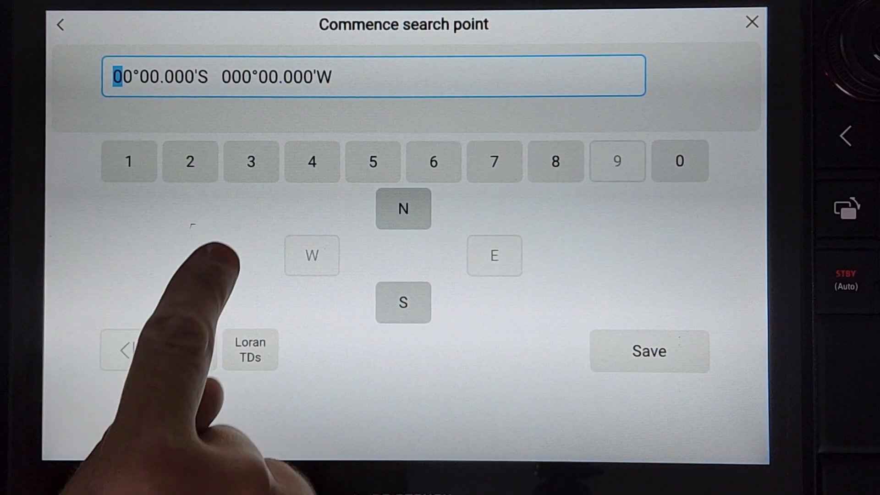
click(250, 162)
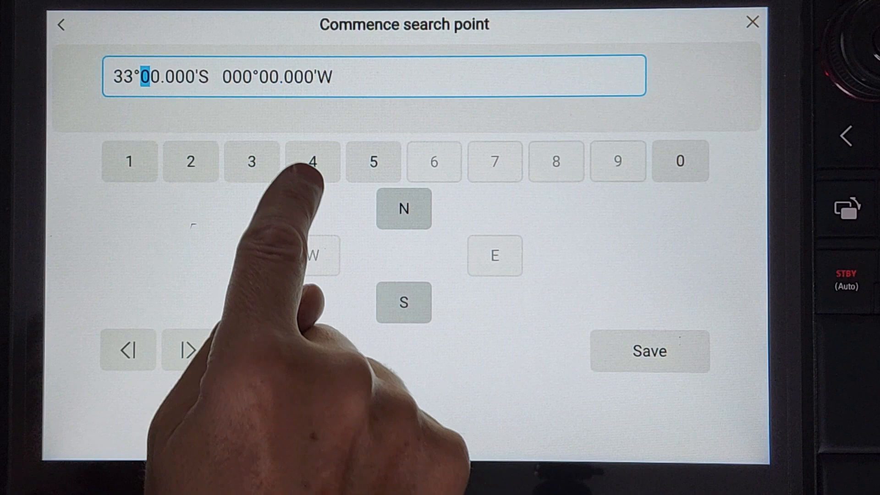
click(312, 162)
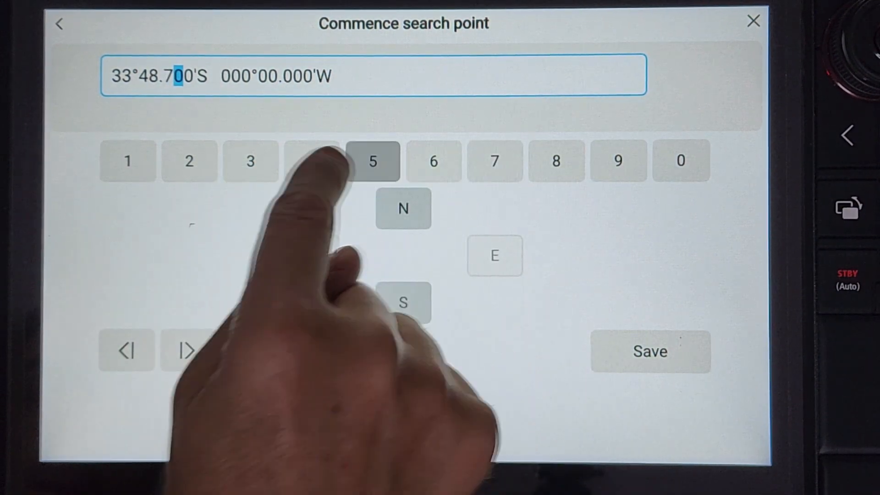
click(372, 161)
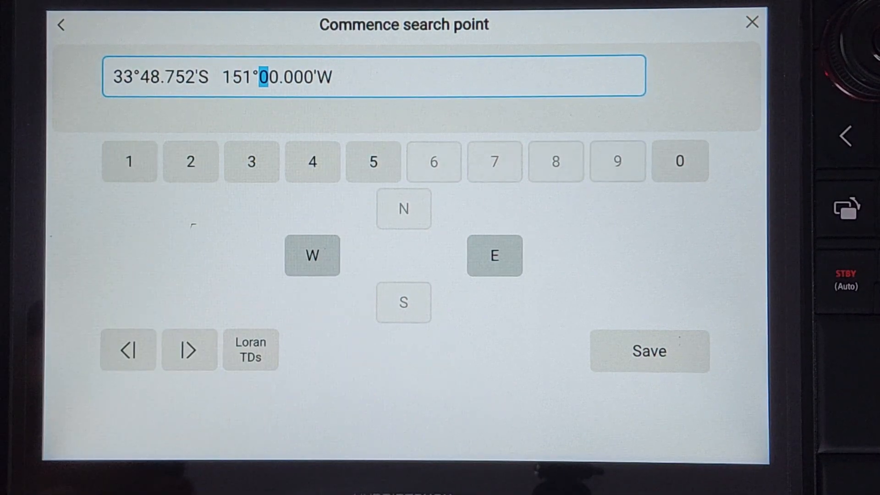
click(190, 162)
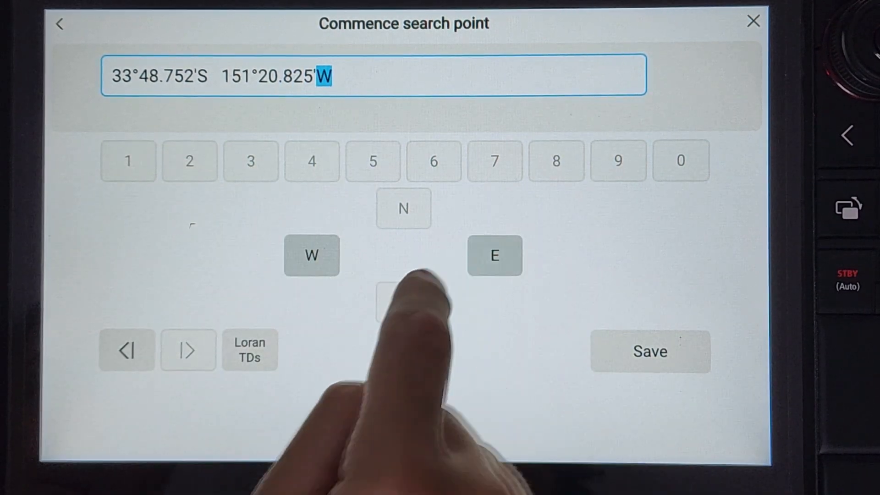
click(650, 352)
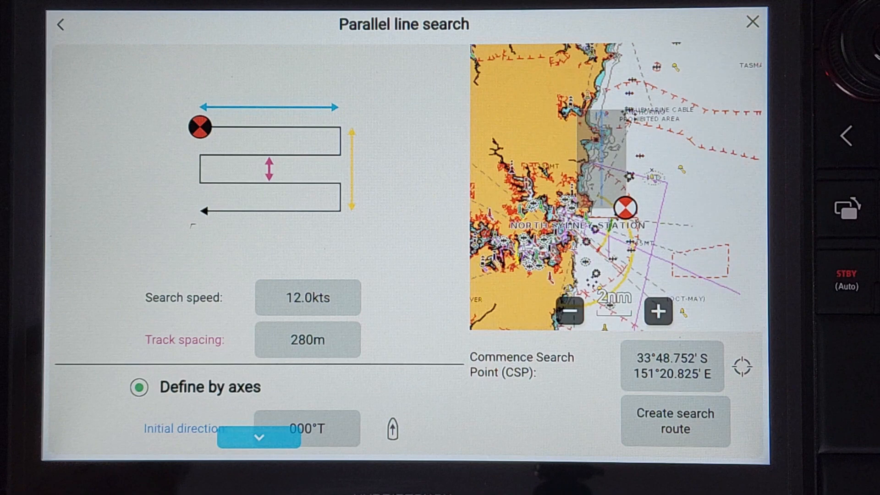
Raise the parallel line search's track spacing from 280 m to 1.0 nm
click(307, 339)
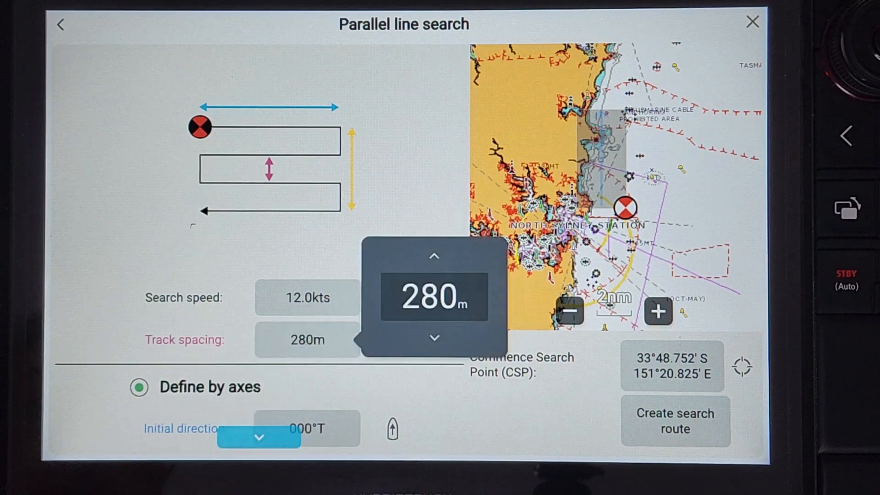
click(433, 256)
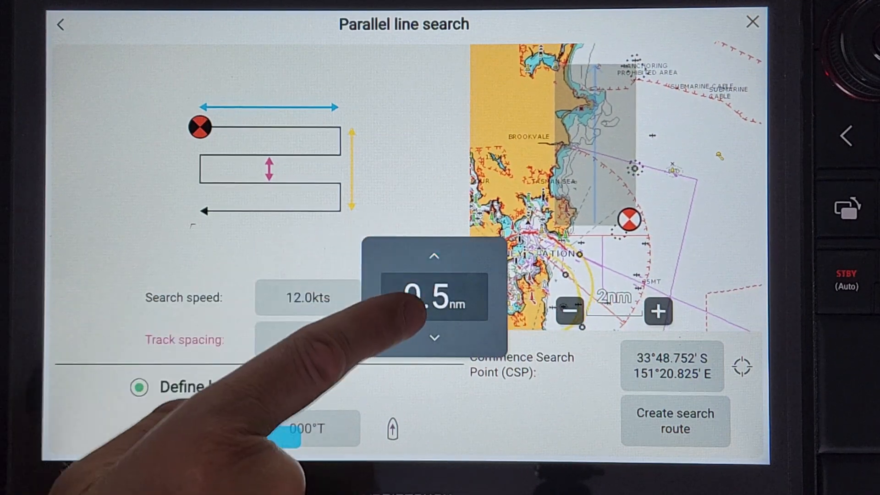
click(434, 257)
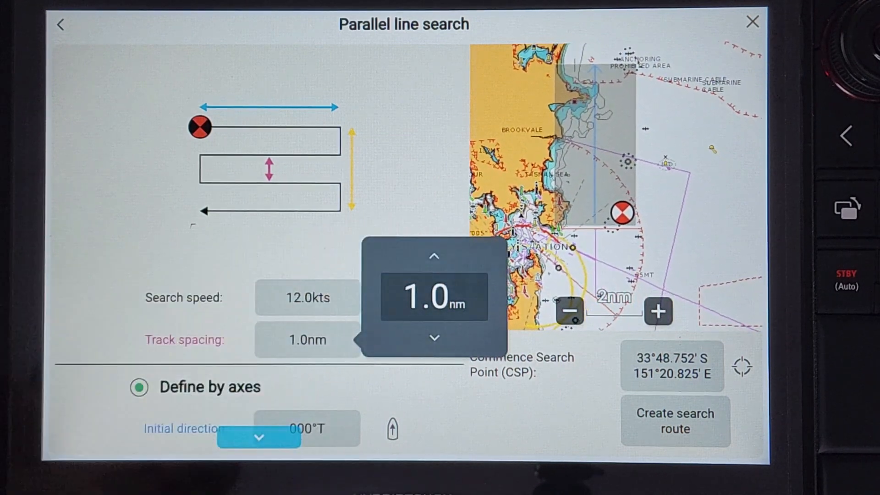
scroll(down, 3)
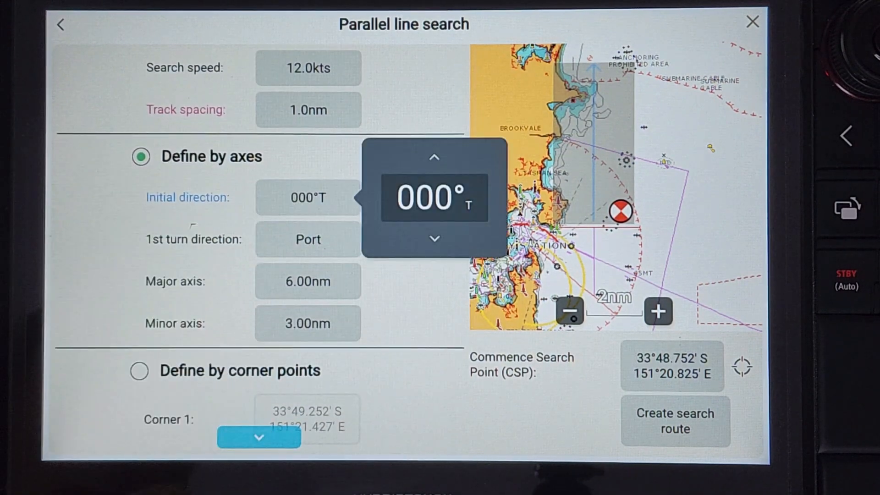
Set the parallel line search's initial direction to 135°T
click(434, 156)
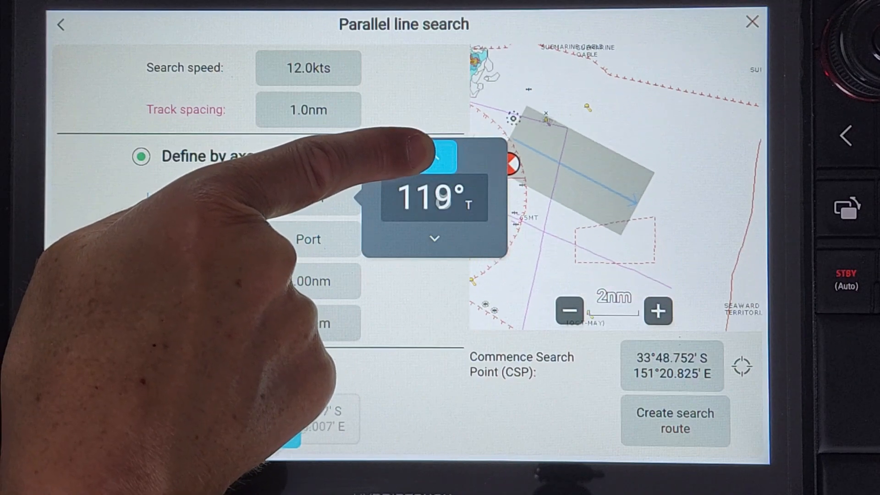
click(434, 157)
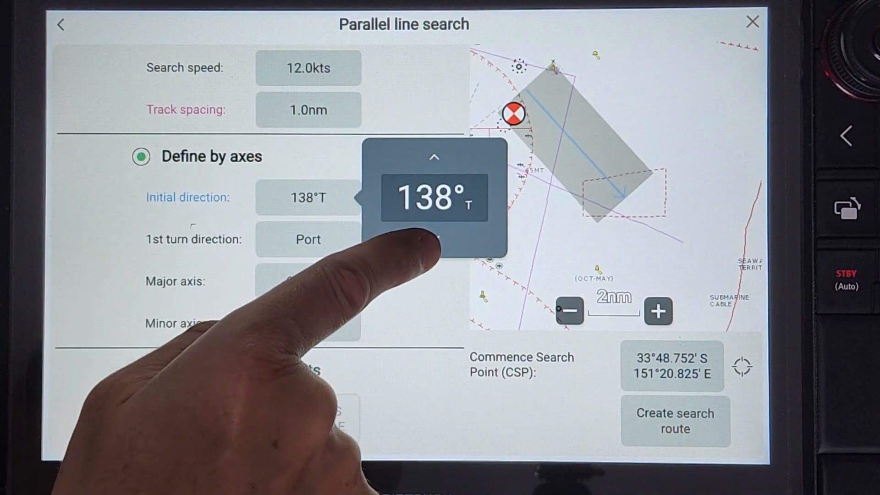
click(435, 238)
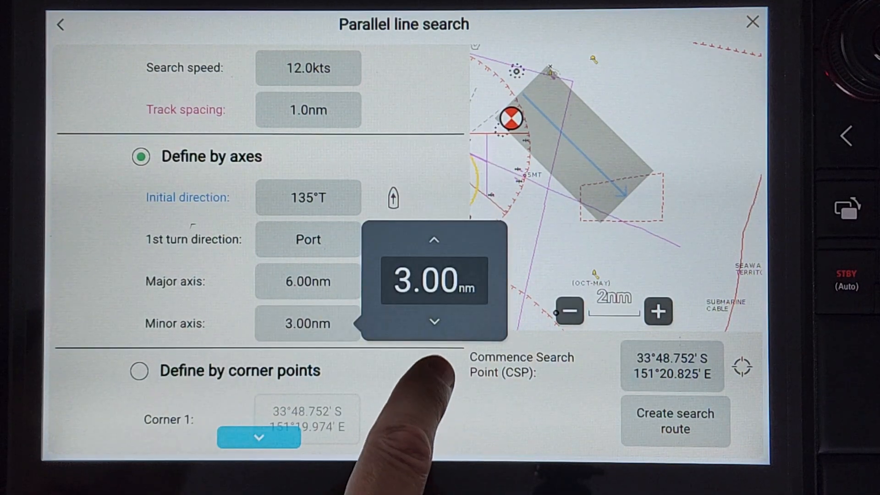
Widen the parallel line search minor axis to 4.00 nm and accept the created route
click(433, 240)
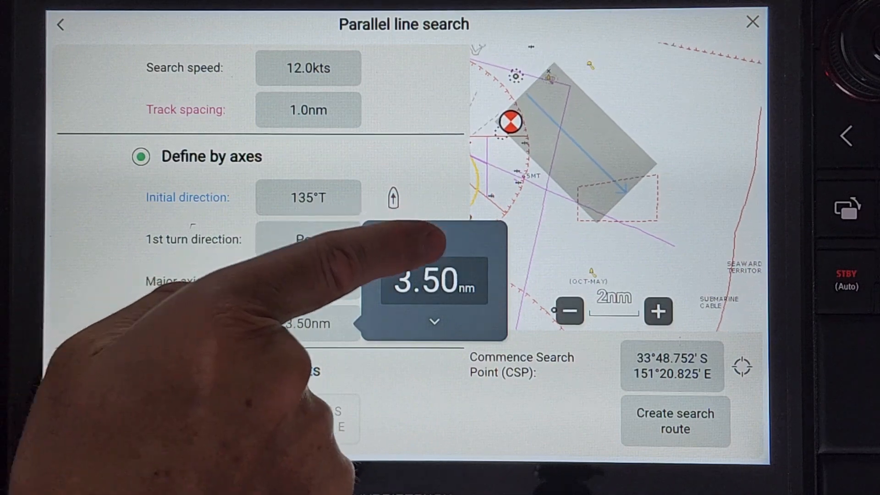
click(433, 240)
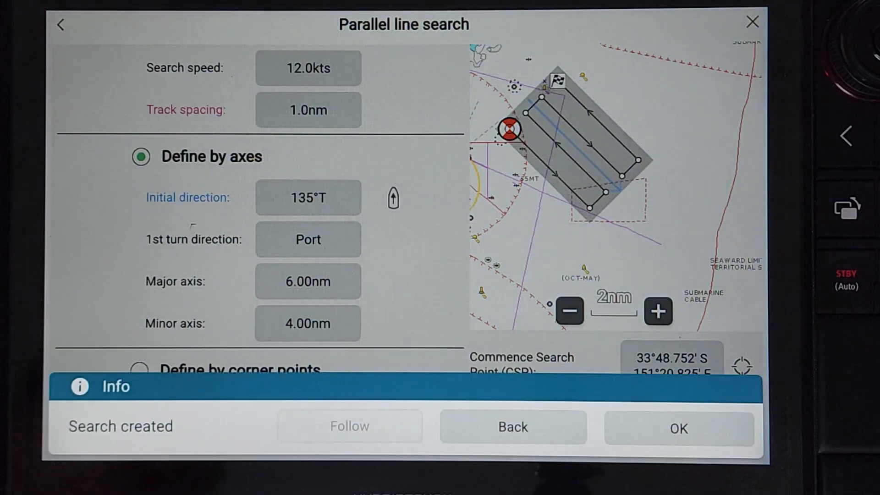
click(679, 429)
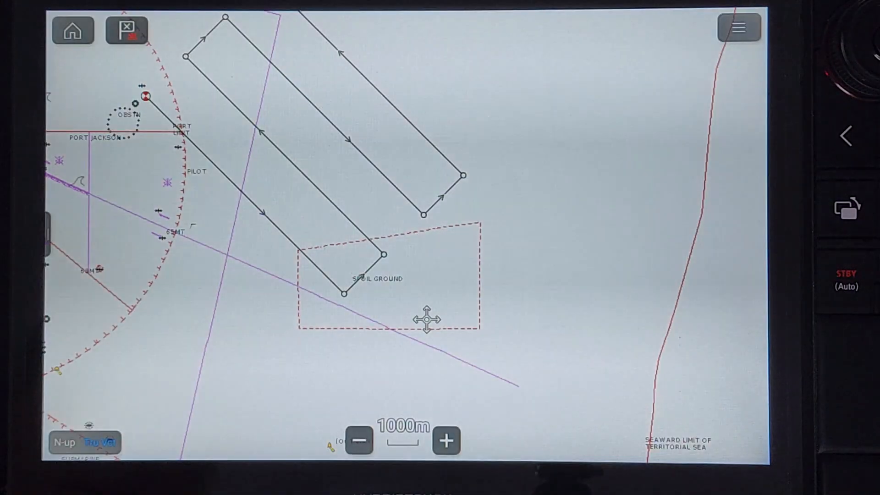